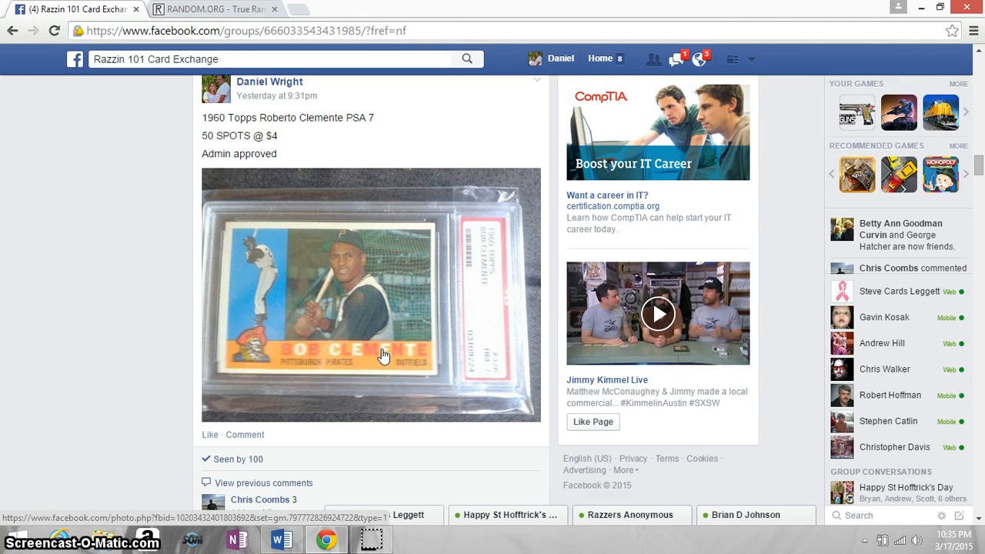
{"action": "mouse_move", "coordinate": [302, 137]}
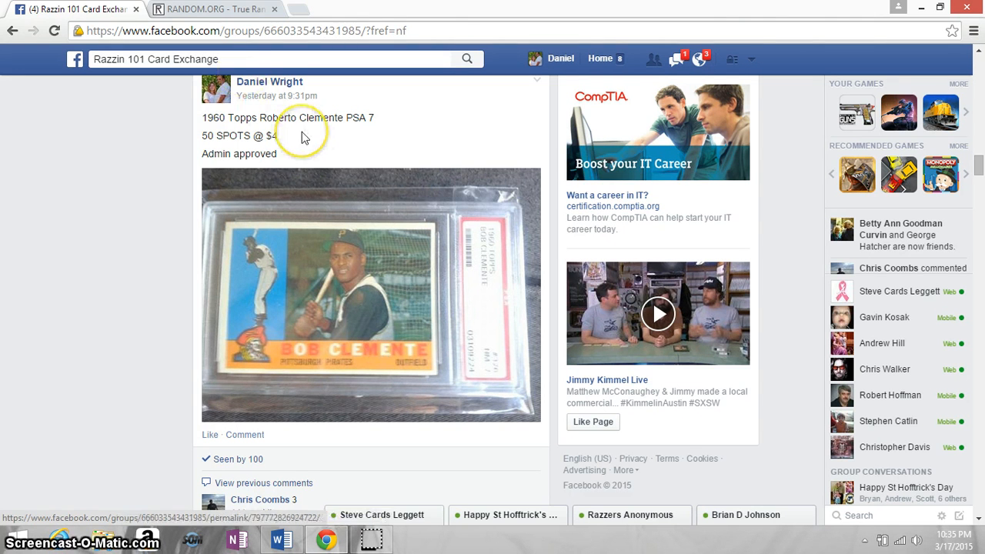
- Select and copy the numbered 50-name spot list from the Facebook comment
{"action": "scroll", "scroll_direction": "down", "scroll_amount": 3}
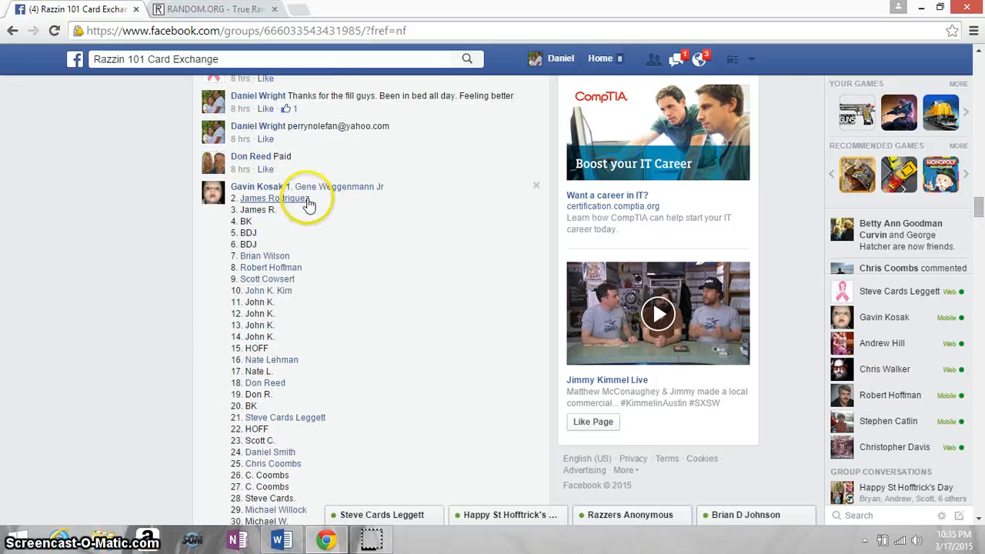
{"action": "mouse_move", "coordinate": [371, 204]}
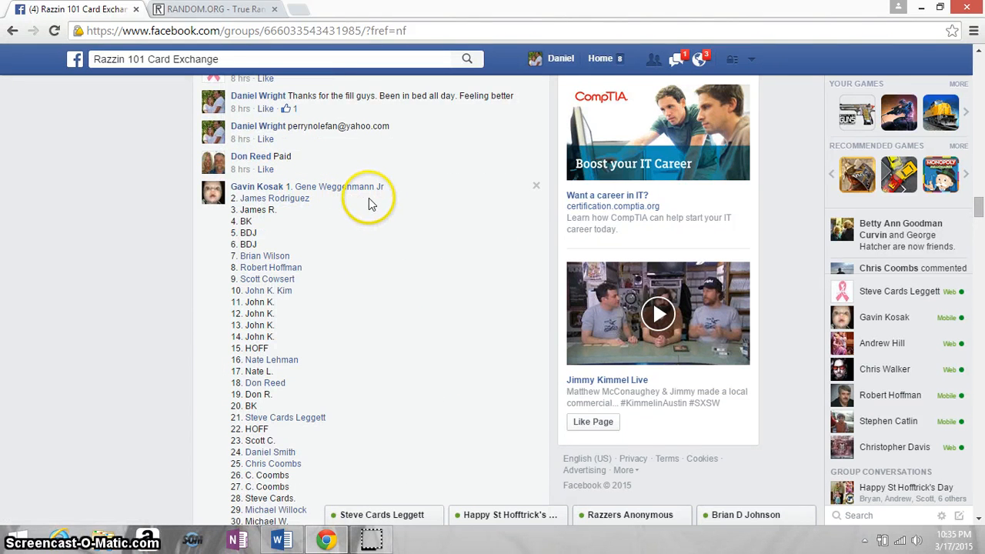
{"action": "mouse_move", "coordinate": [397, 197]}
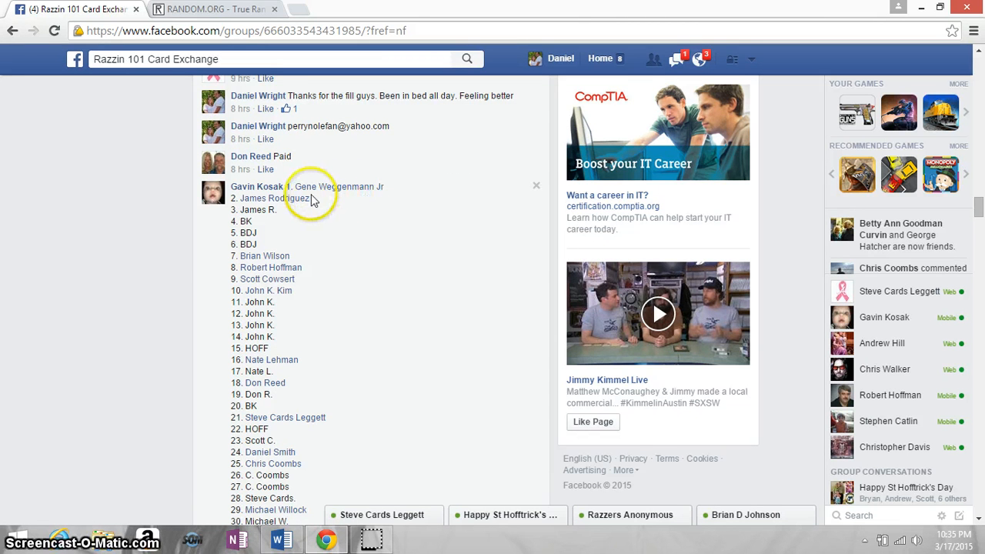
{"action": "scroll", "scroll_direction": "down", "scroll_amount": 3}
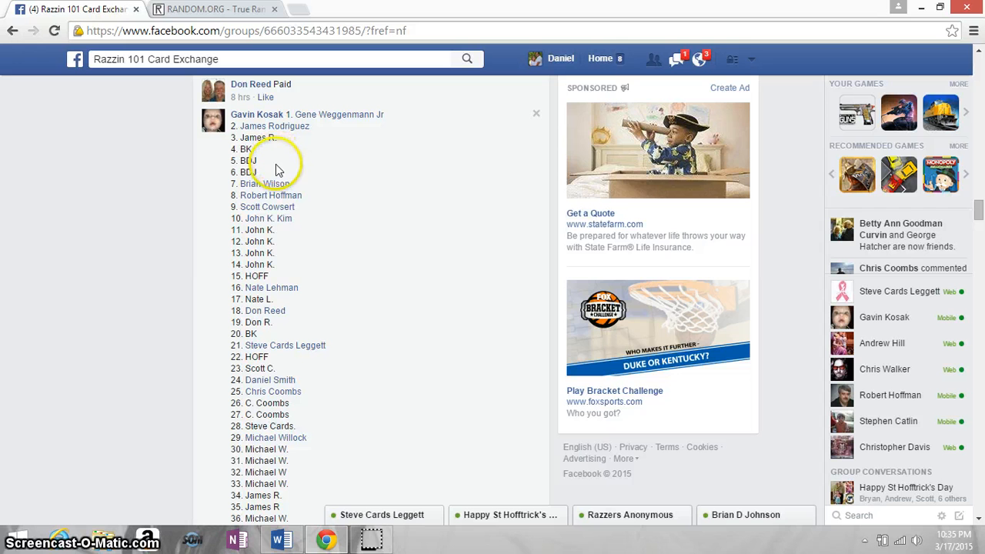
{"action": "mouse_move", "coordinate": [307, 199]}
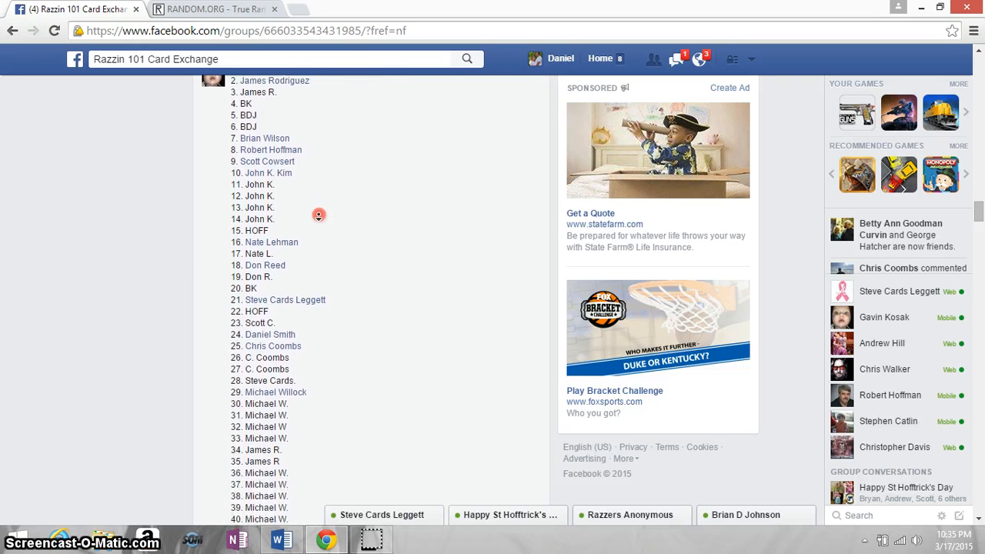
{"action": "scroll", "scroll_direction": "down", "scroll_amount": 3}
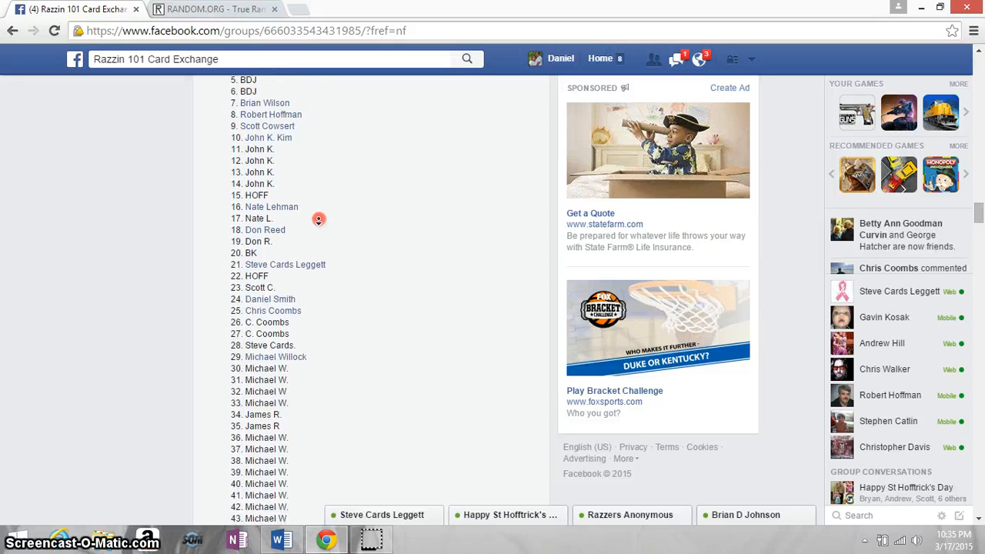
{"action": "scroll", "scroll_direction": "down", "scroll_amount": 3}
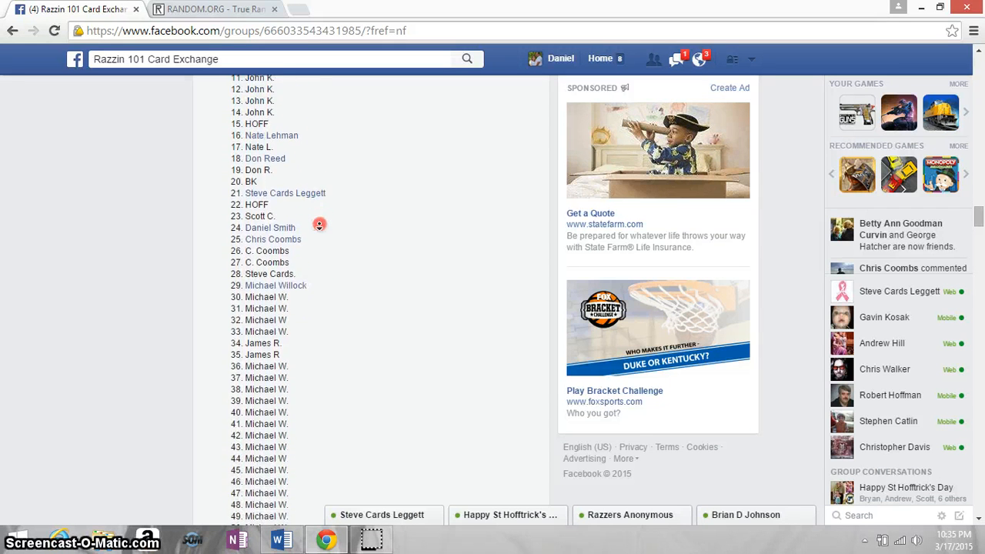
{"action": "scroll", "scroll_direction": "down", "scroll_amount": 3}
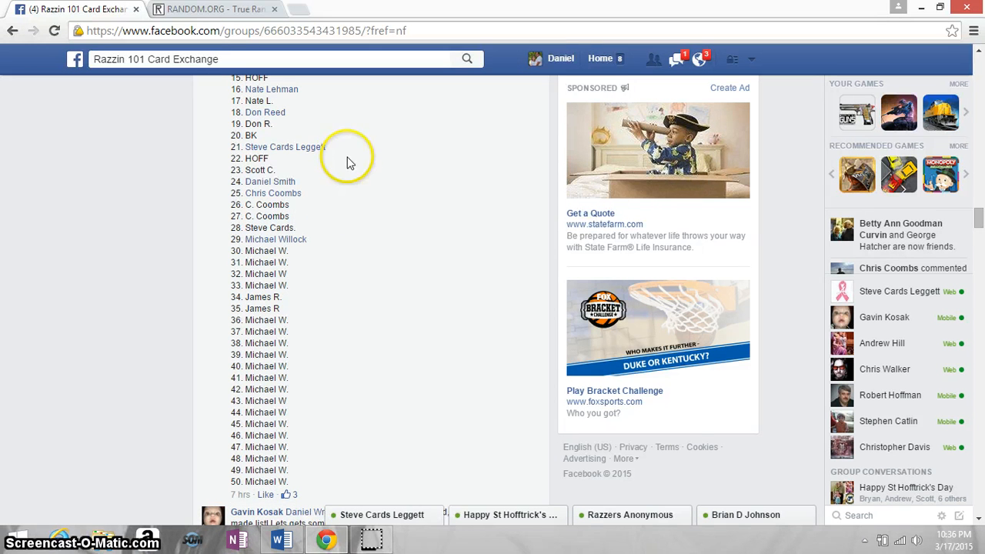
{"action": "scroll", "scroll_direction": "down", "scroll_amount": 3}
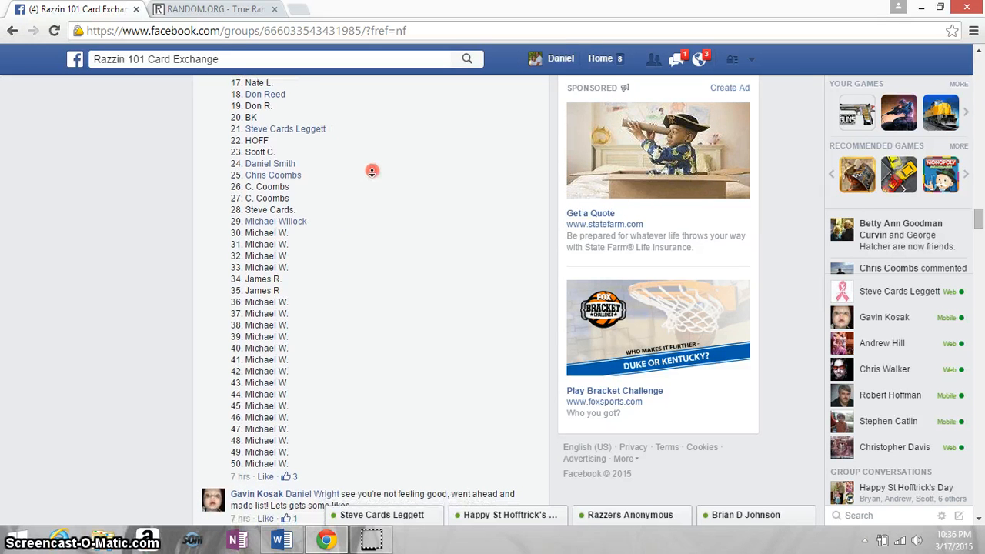
{"action": "scroll", "scroll_direction": "down", "scroll_amount": 3}
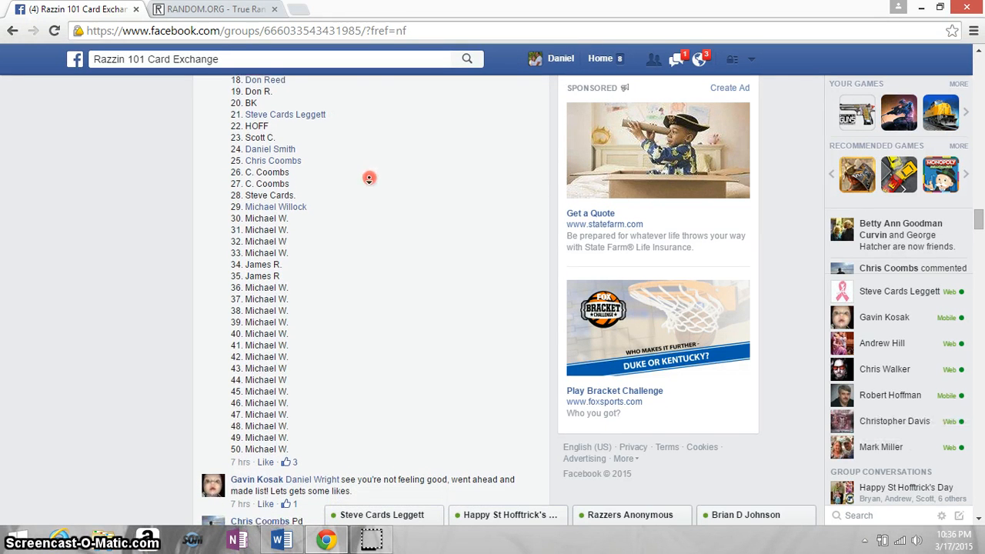
{"action": "scroll", "scroll_direction": "down", "scroll_amount": 3}
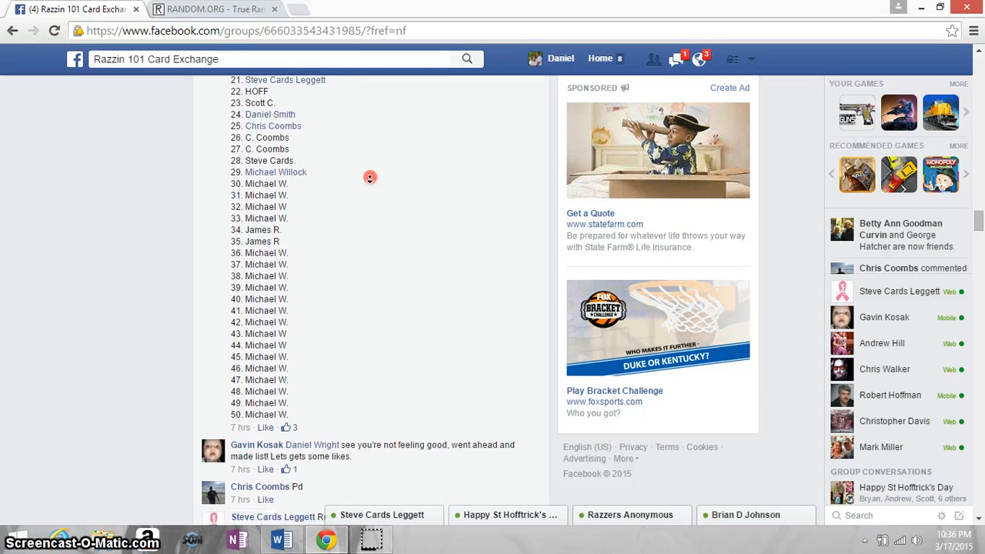
{"action": "scroll", "scroll_direction": "down", "scroll_amount": 3}
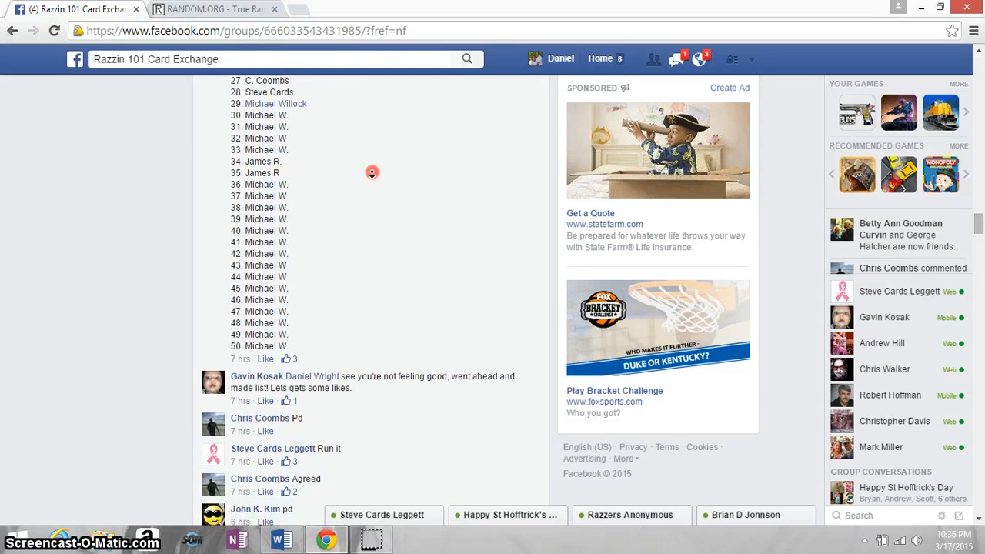
{"action": "scroll", "scroll_direction": "down", "scroll_amount": 3}
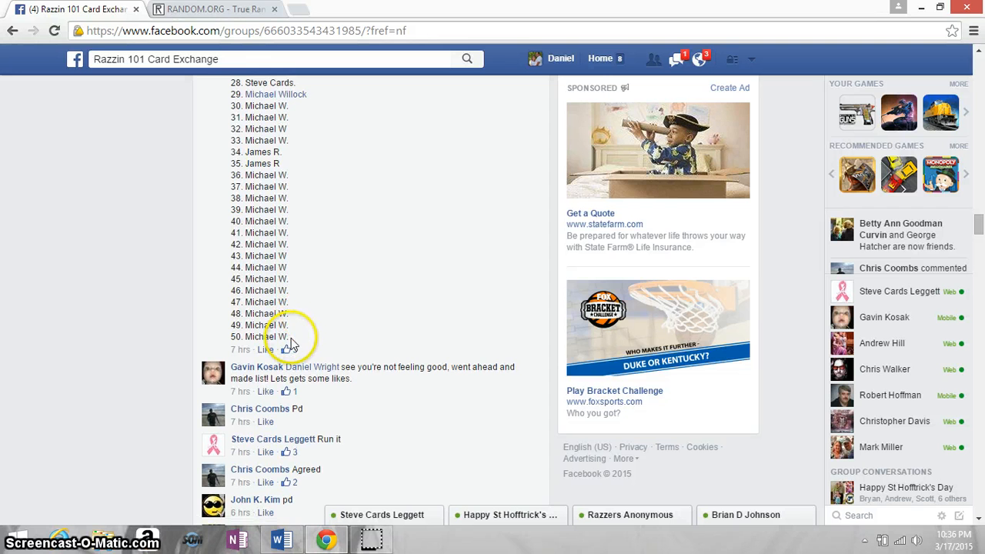
{"action": "key", "text": "ctrl+a"}
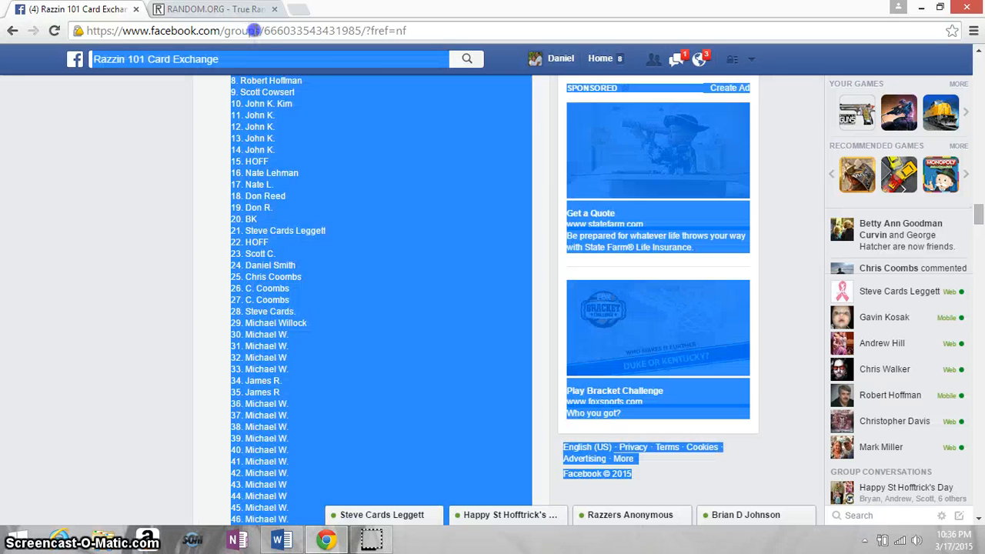
{"action": "scroll", "scroll_direction": "down", "scroll_amount": 3}
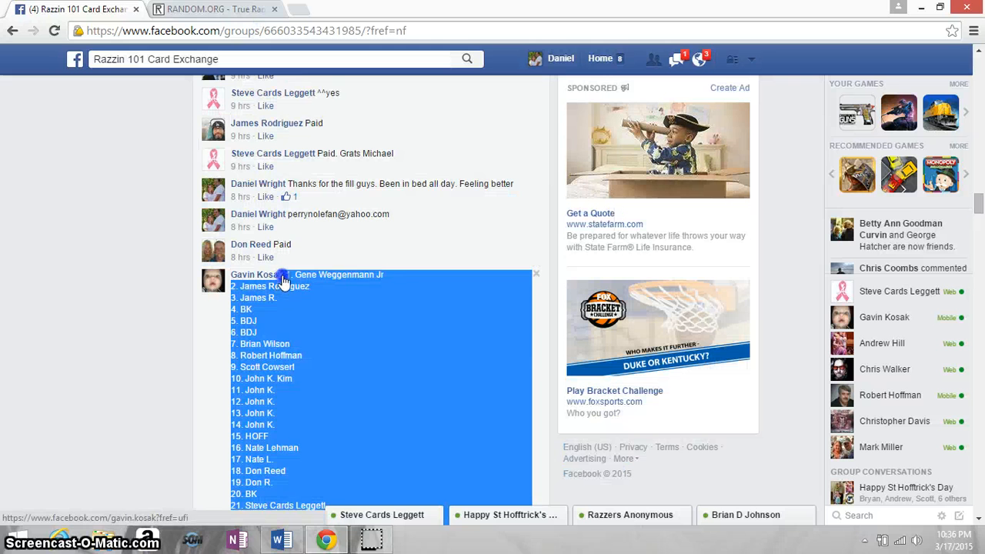
{"action": "right_click", "coordinate": [285, 280]}
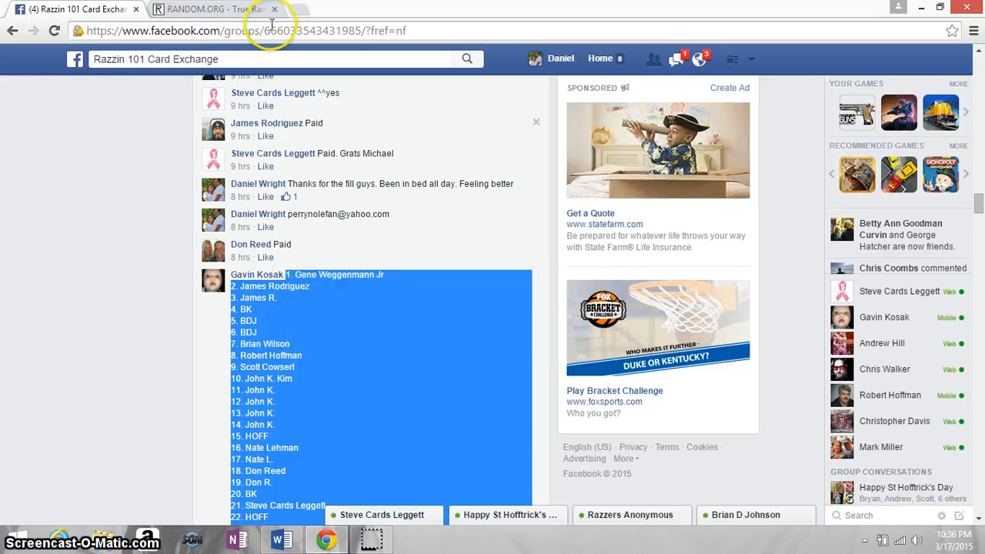
- Bring the RANDOM.ORG browser tab to the front
{"action": "left_click", "coordinate": [216, 10]}
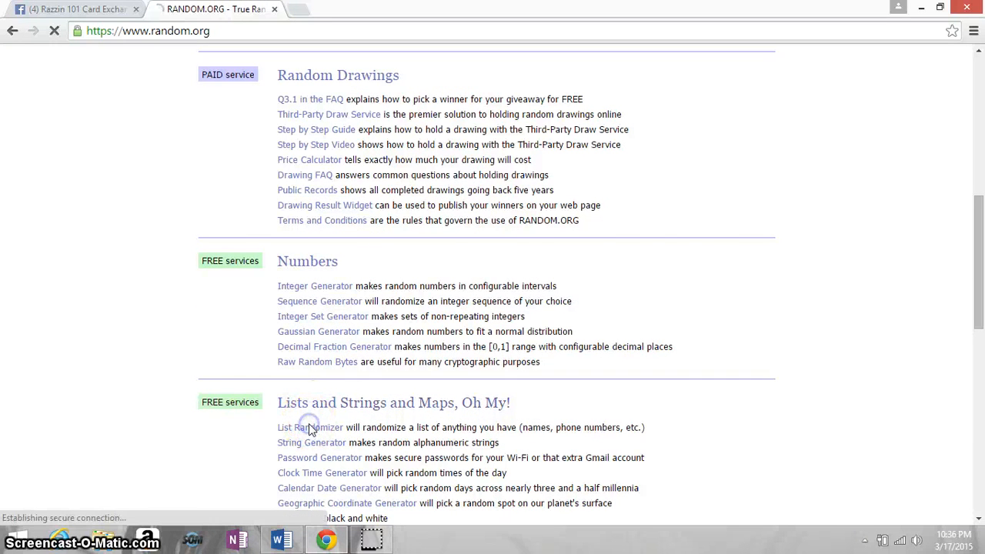
- Load the List Randomizer with the 50-name list, then return to the Facebook group
{"action": "left_click", "coordinate": [309, 428]}
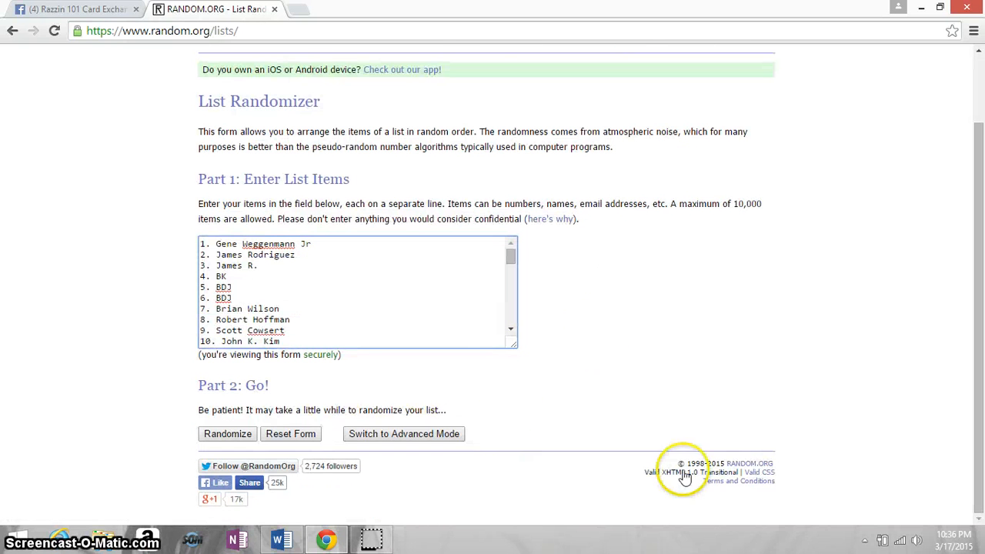
{"action": "left_click", "coordinate": [73, 9]}
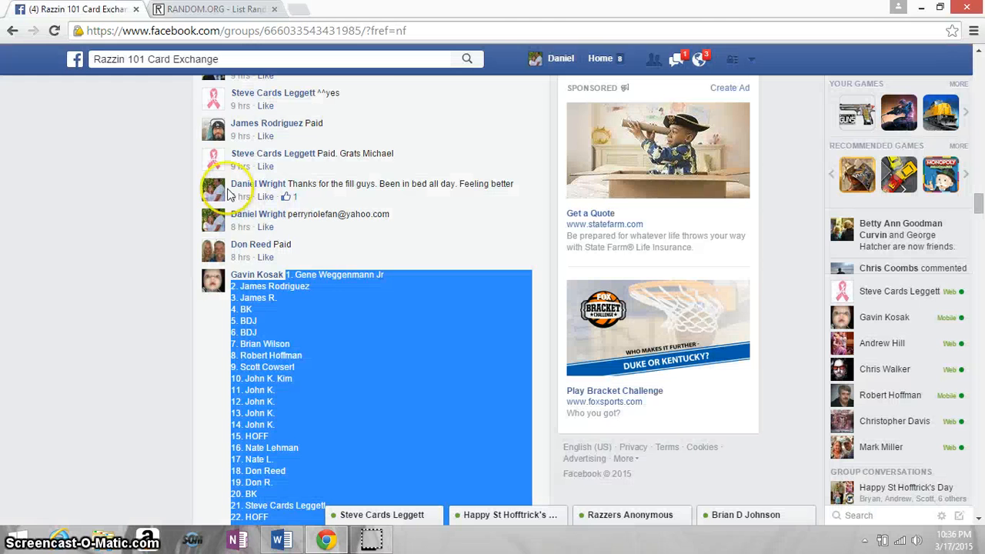
- Post a LIVE comment under the group post and check the taskbar clock
{"action": "scroll", "scroll_direction": "down", "scroll_amount": 3}
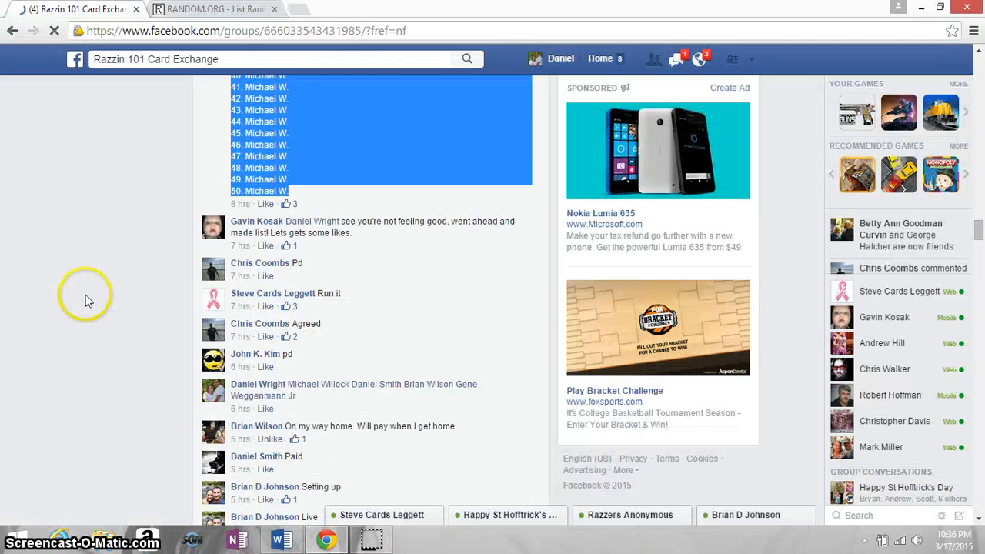
{"action": "scroll", "scroll_direction": "down", "scroll_amount": 3}
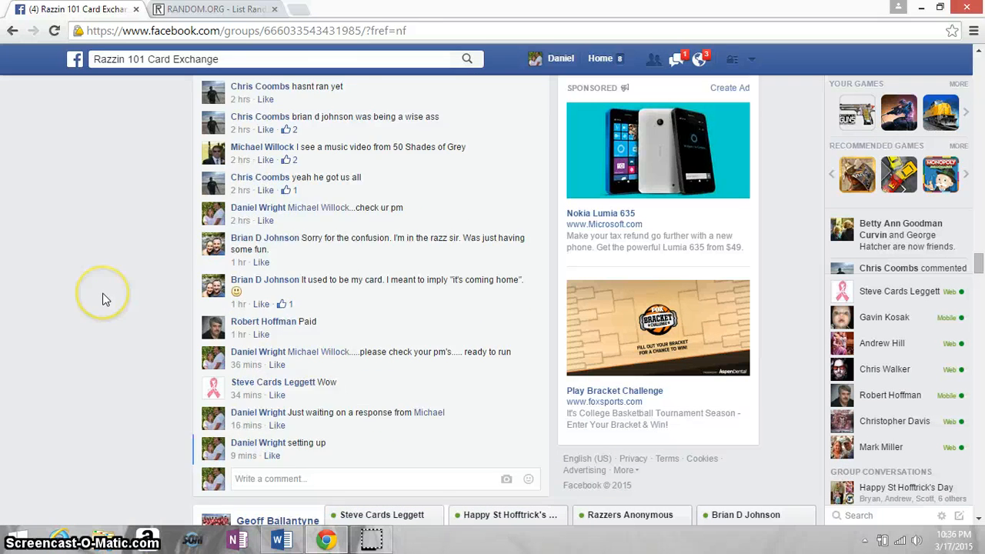
{"action": "scroll", "scroll_direction": "down", "scroll_amount": 3}
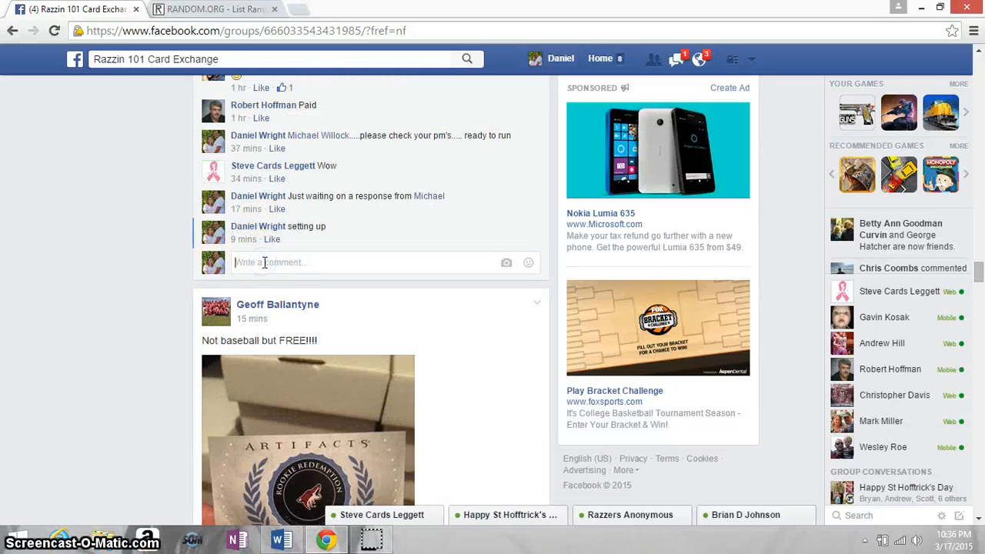
{"action": "type", "text": "Ll"}
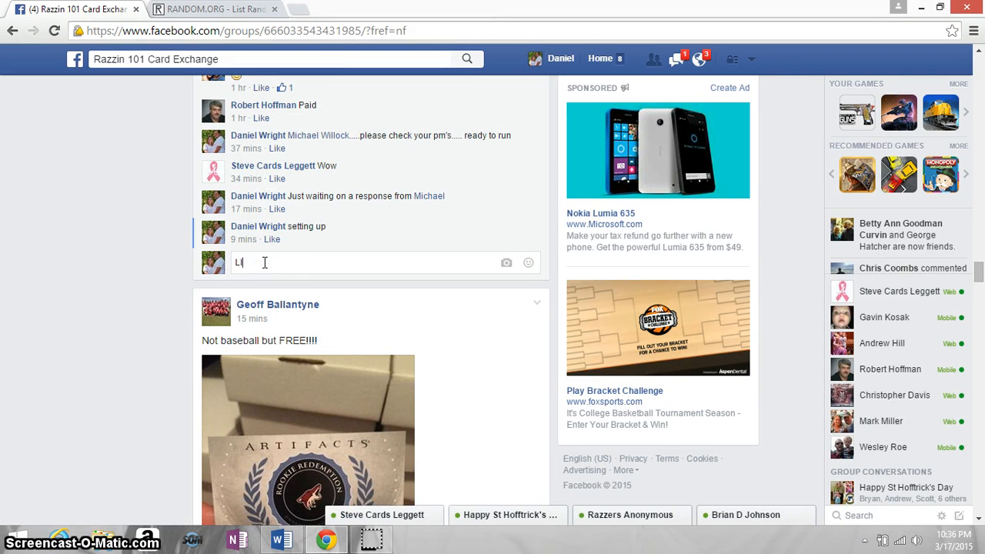
{"action": "key", "text": "enter"}
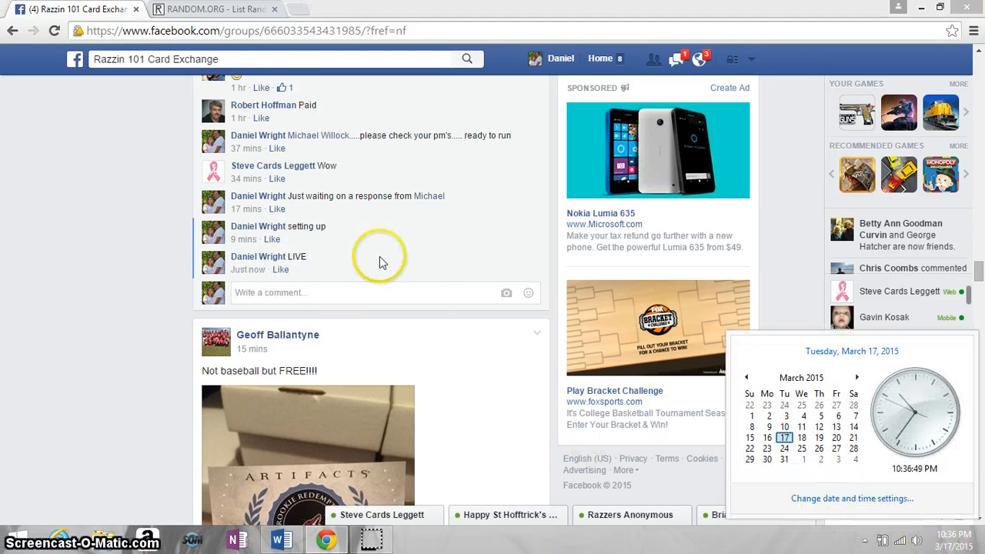
{"action": "left_click", "coordinate": [214, 9]}
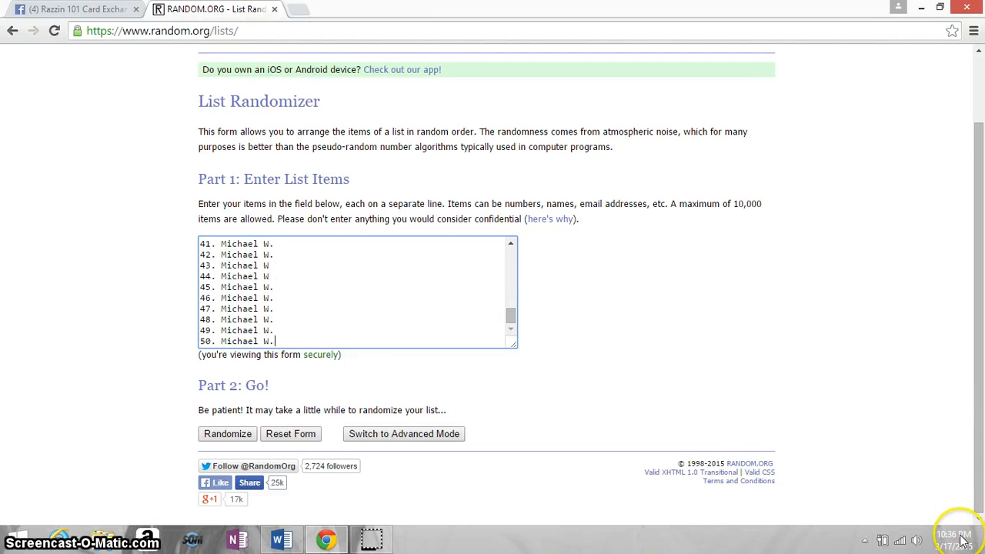
- Randomize the 50-name list and reshuffle it with Again! up to five times
{"action": "left_click", "coordinate": [953, 534]}
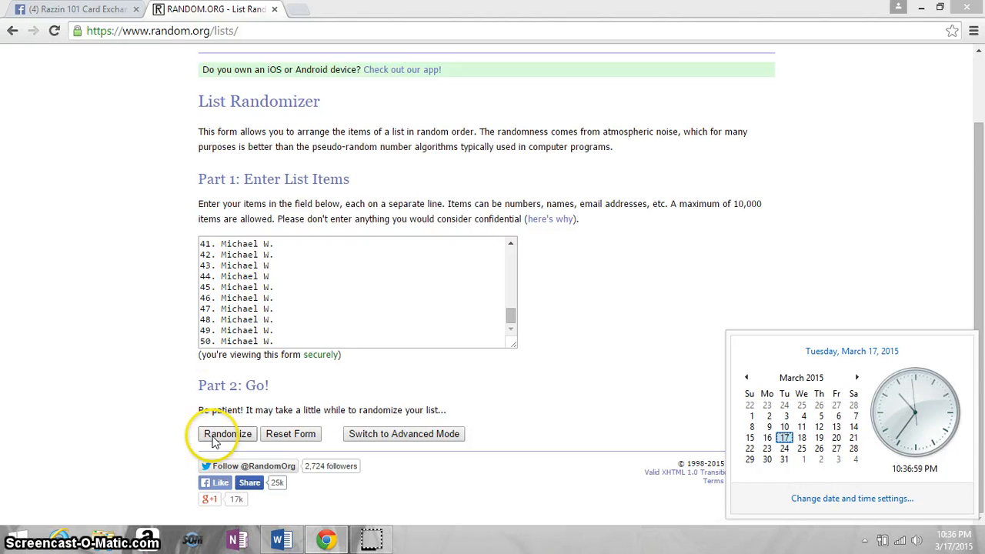
{"action": "left_click", "coordinate": [228, 434]}
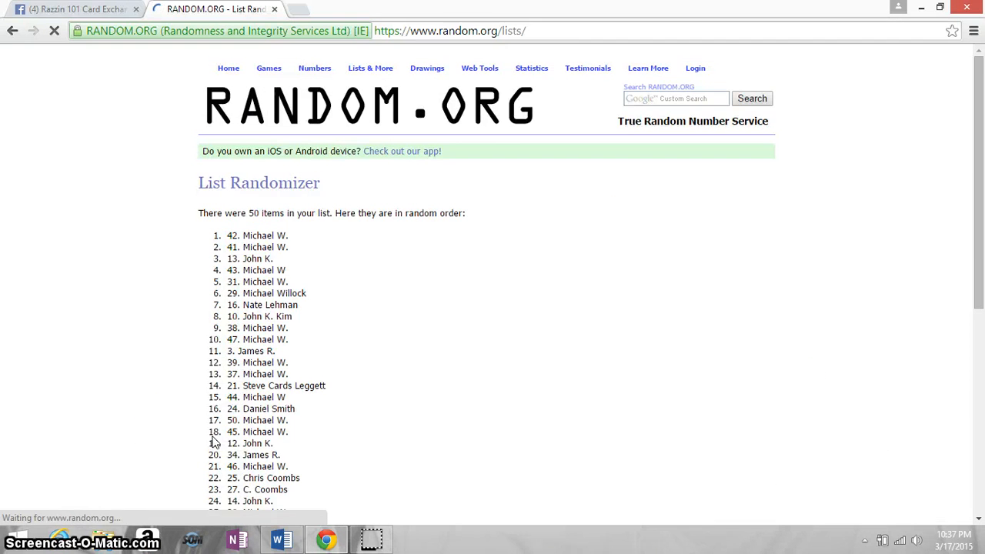
{"action": "scroll", "scroll_direction": "down", "scroll_amount": 3}
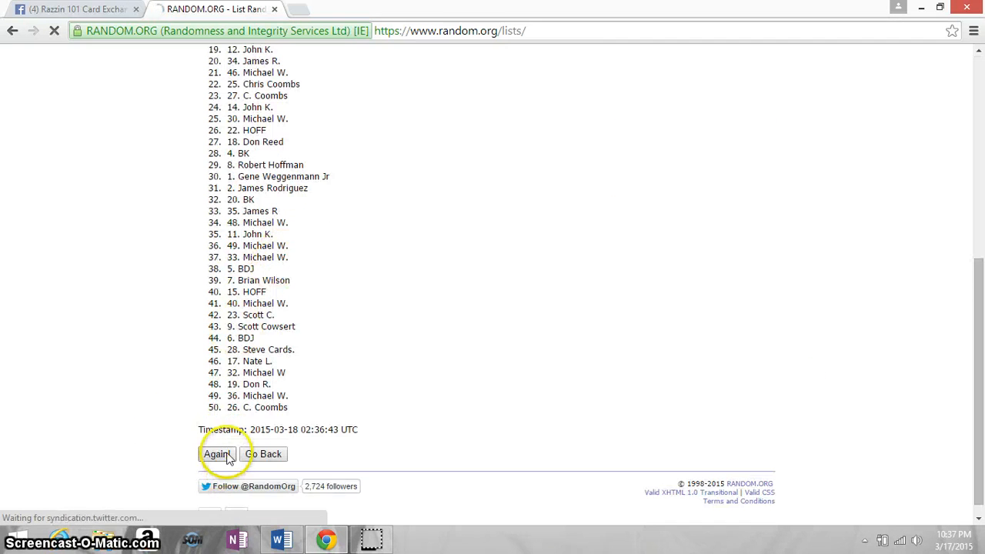
{"action": "left_click", "coordinate": [215, 454]}
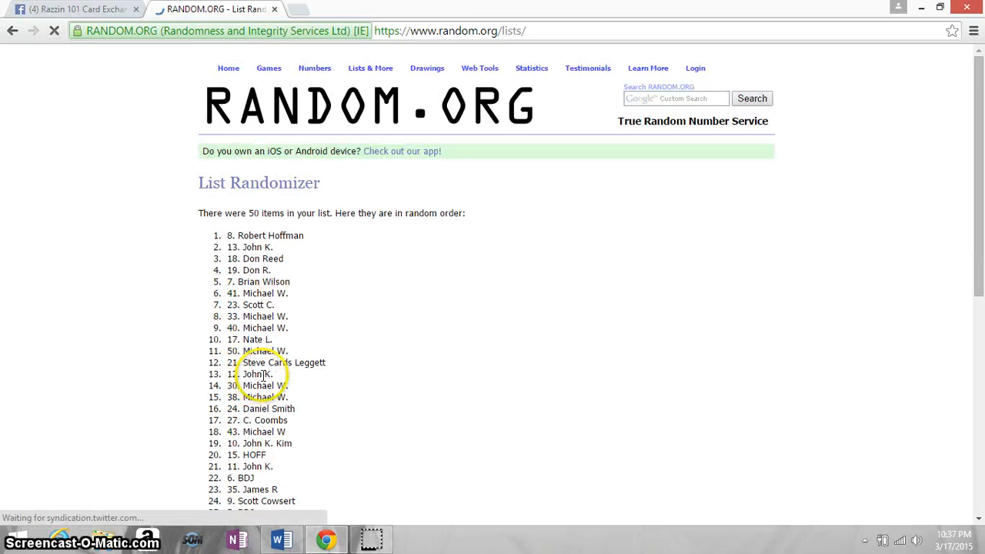
{"action": "left_click", "coordinate": [216, 440]}
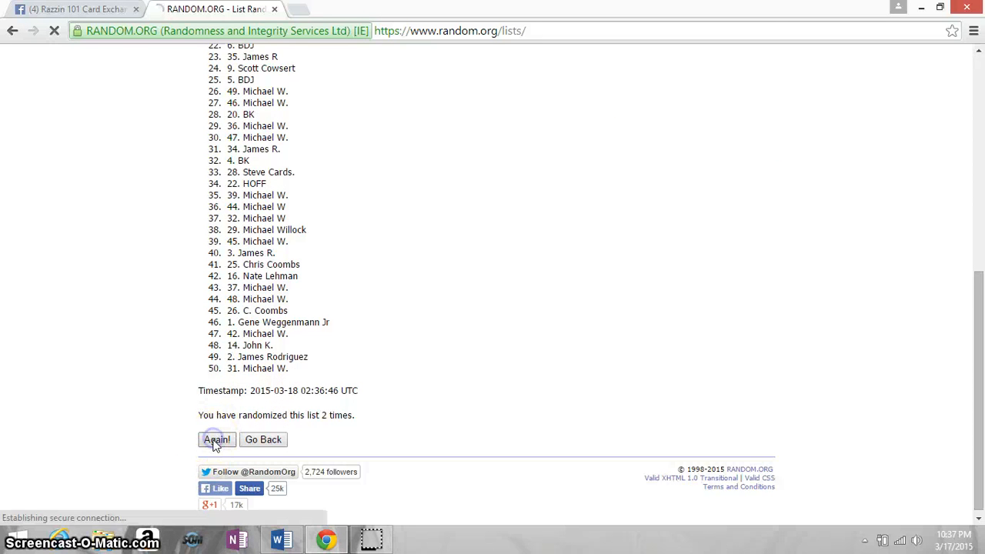
{"action": "left_click", "coordinate": [215, 440]}
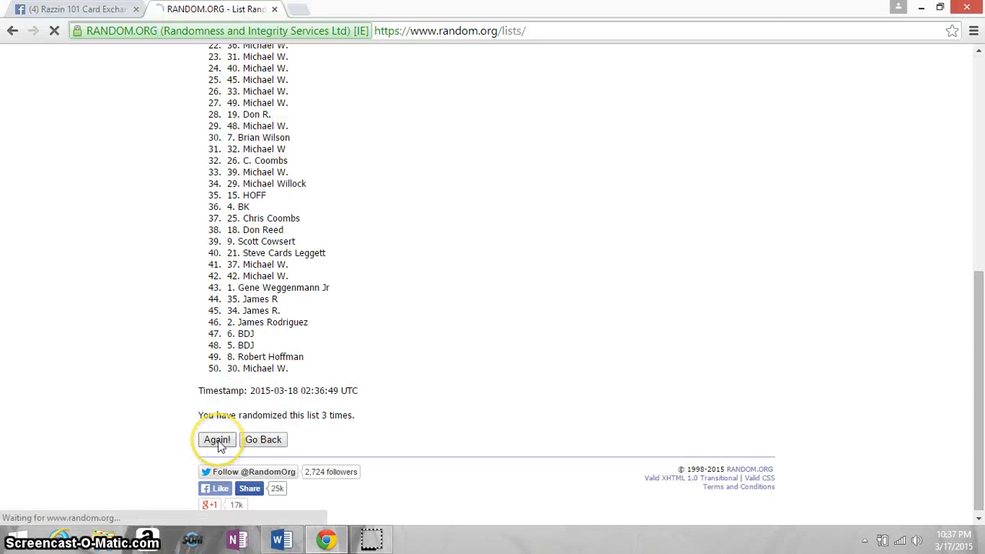
{"action": "left_click", "coordinate": [215, 440]}
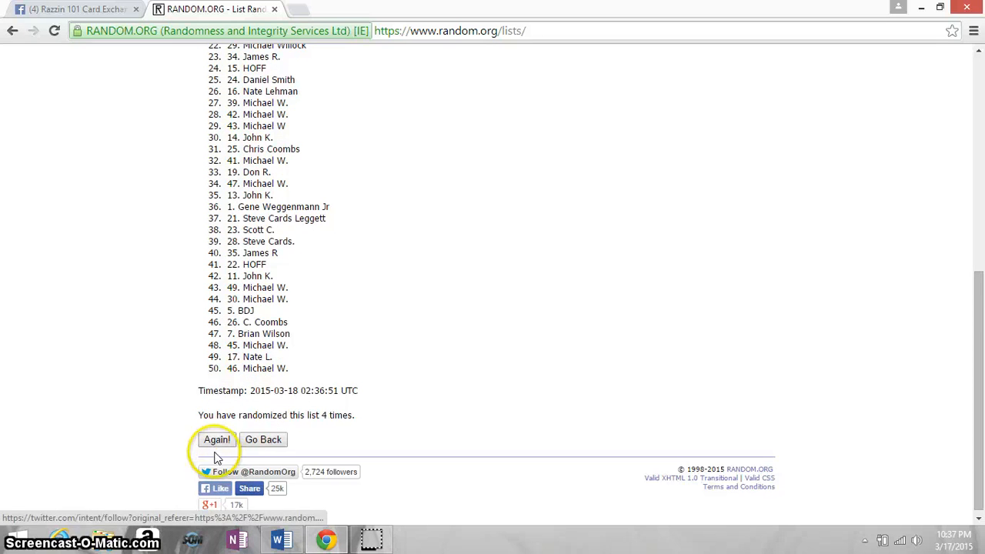
- Keep reshuffling with Again! until the list reports 10 randomizations
{"action": "left_click", "coordinate": [216, 440]}
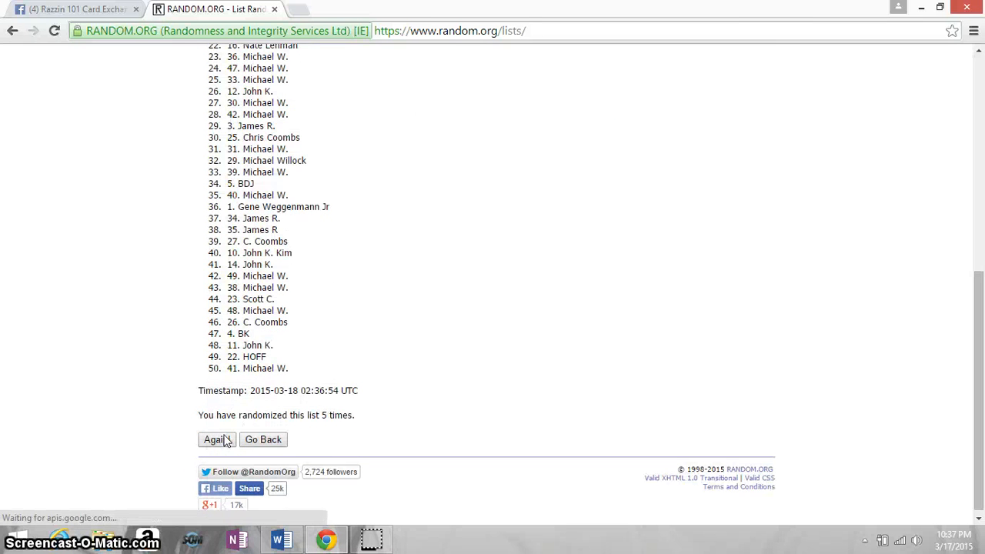
{"action": "left_click", "coordinate": [215, 440]}
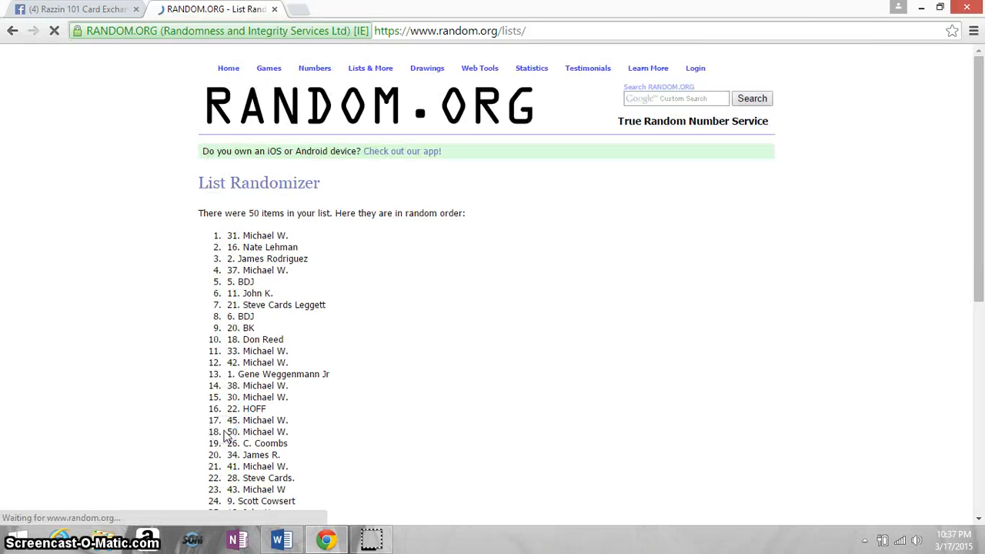
{"action": "left_click", "coordinate": [212, 434]}
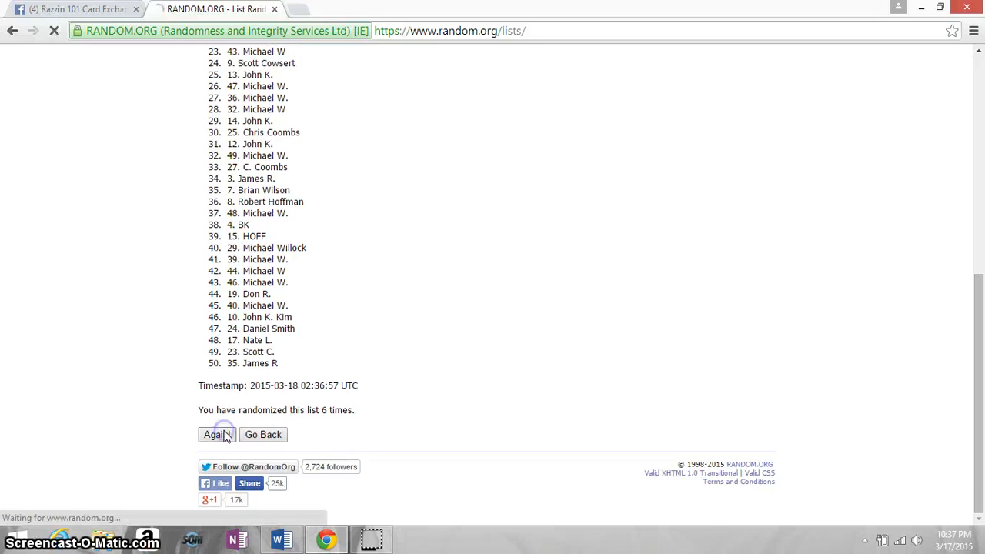
{"action": "left_click", "coordinate": [216, 434]}
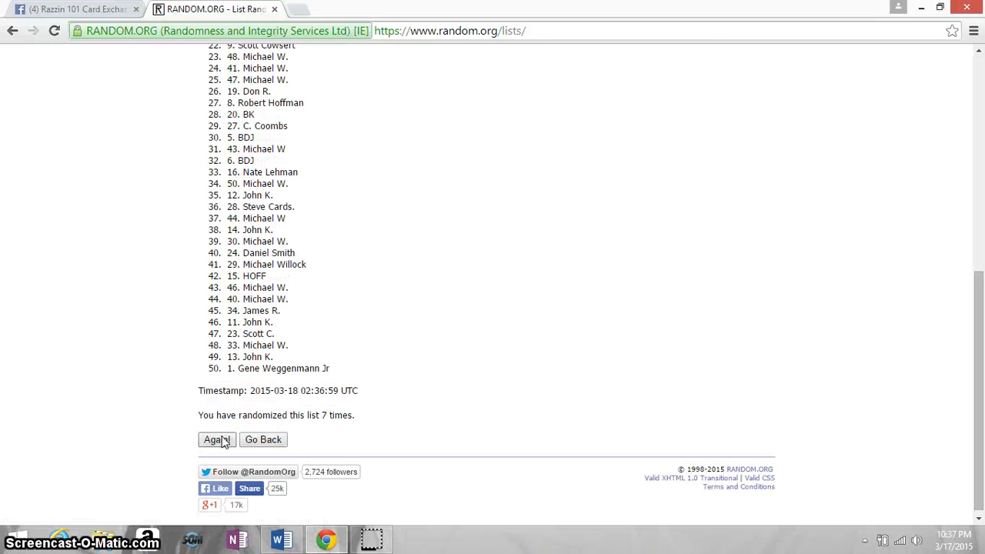
{"action": "left_click", "coordinate": [216, 440]}
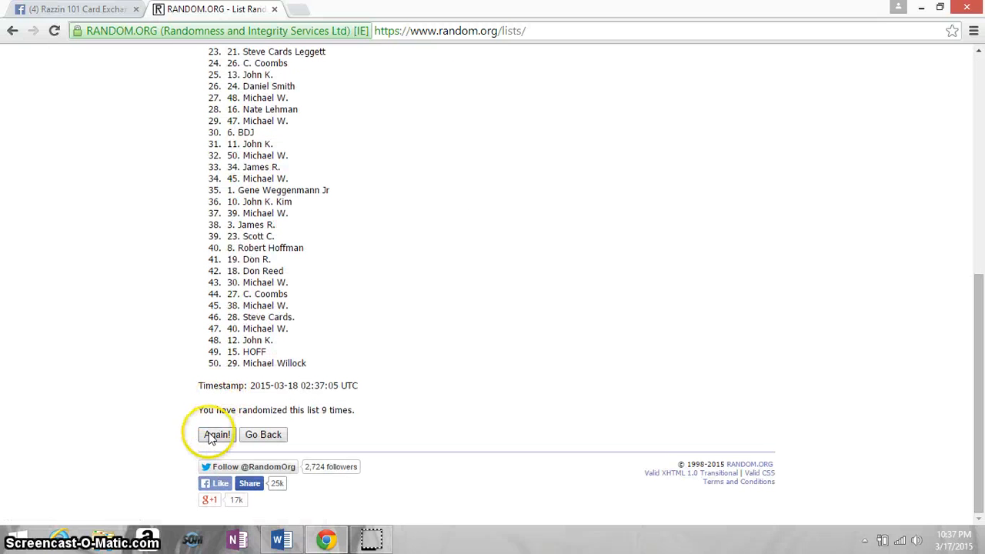
{"action": "left_click", "coordinate": [215, 433]}
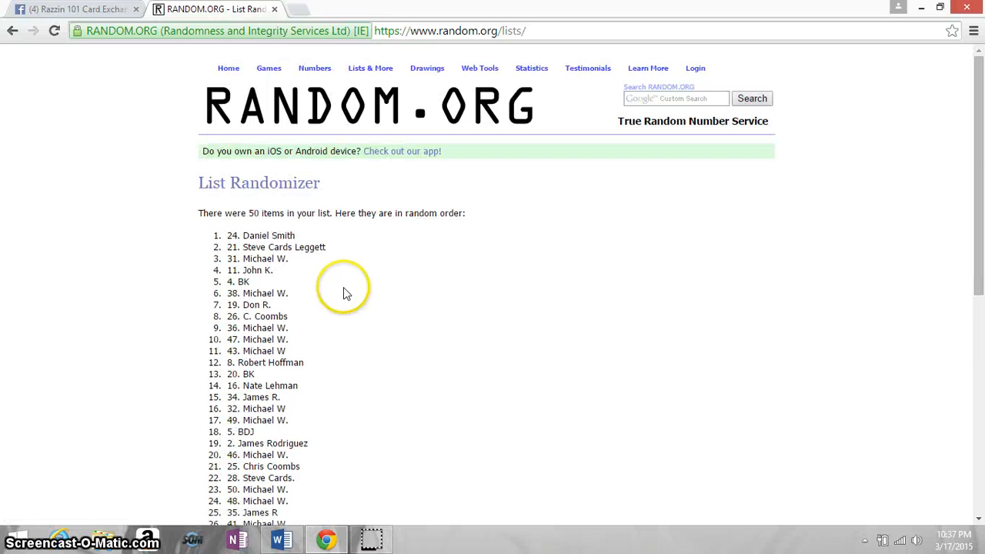
{"action": "scroll", "scroll_direction": "down", "scroll_amount": 3}
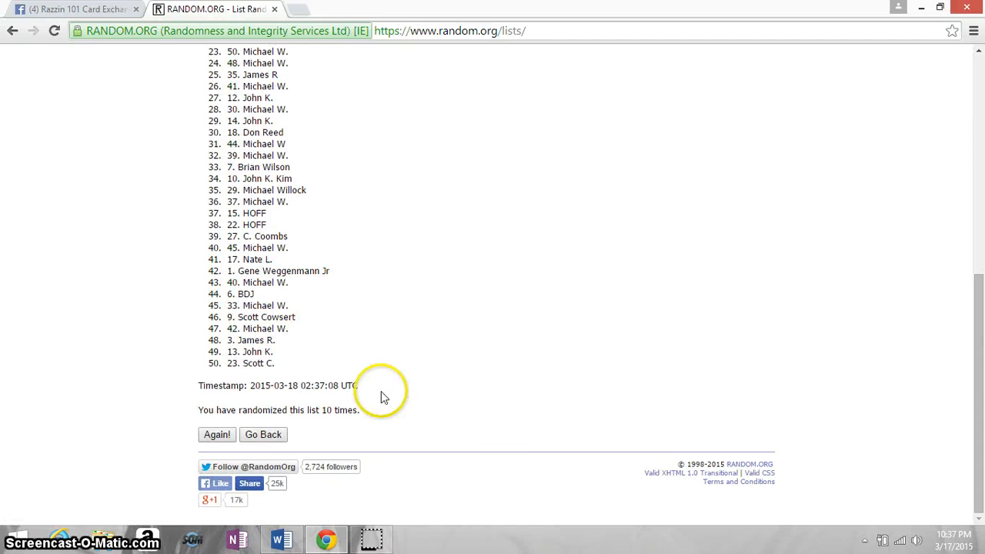
- Check the clock and randomize the list an 11th time for the final order
{"action": "left_click", "coordinate": [914, 542]}
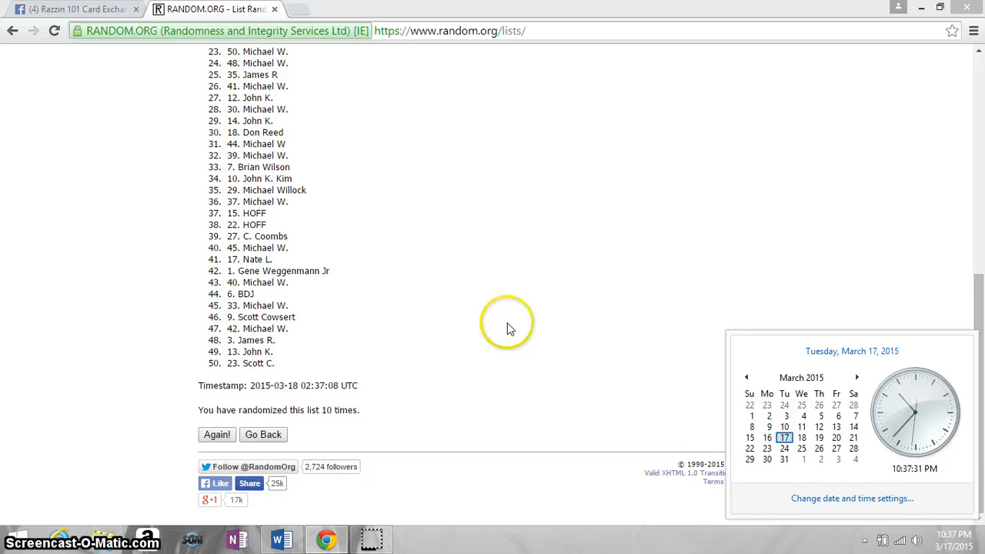
{"action": "mouse_move", "coordinate": [480, 271]}
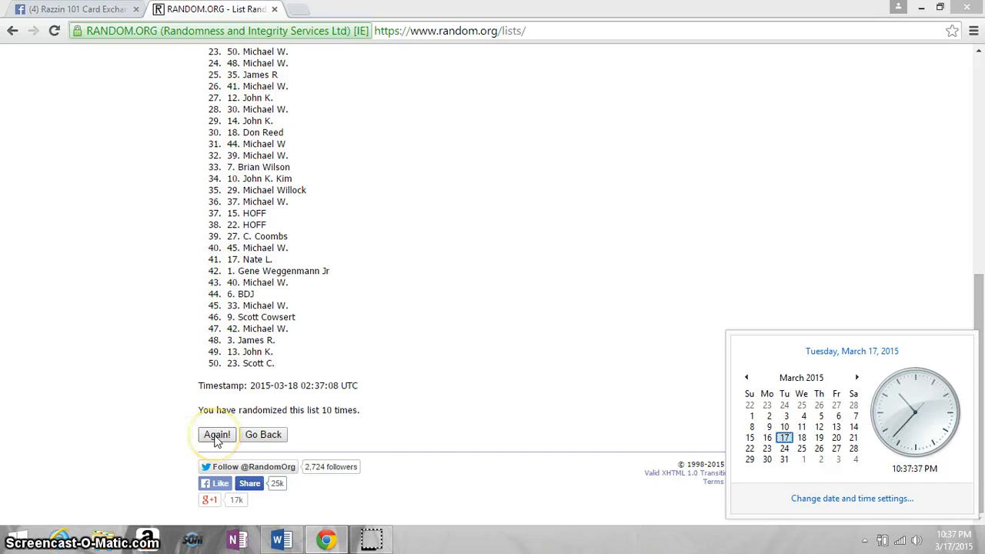
{"action": "left_click", "coordinate": [216, 434]}
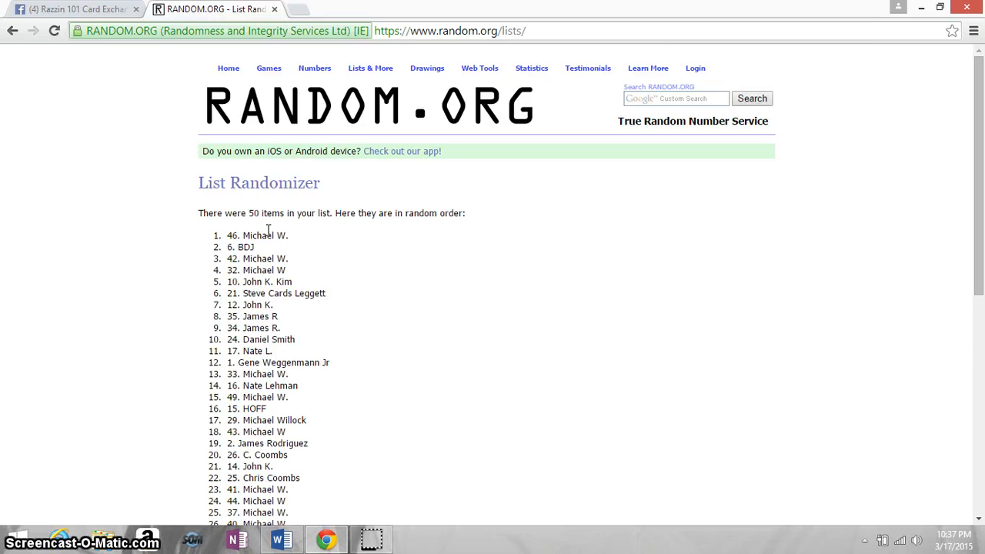
{"action": "scroll", "scroll_direction": "down", "scroll_amount": 3}
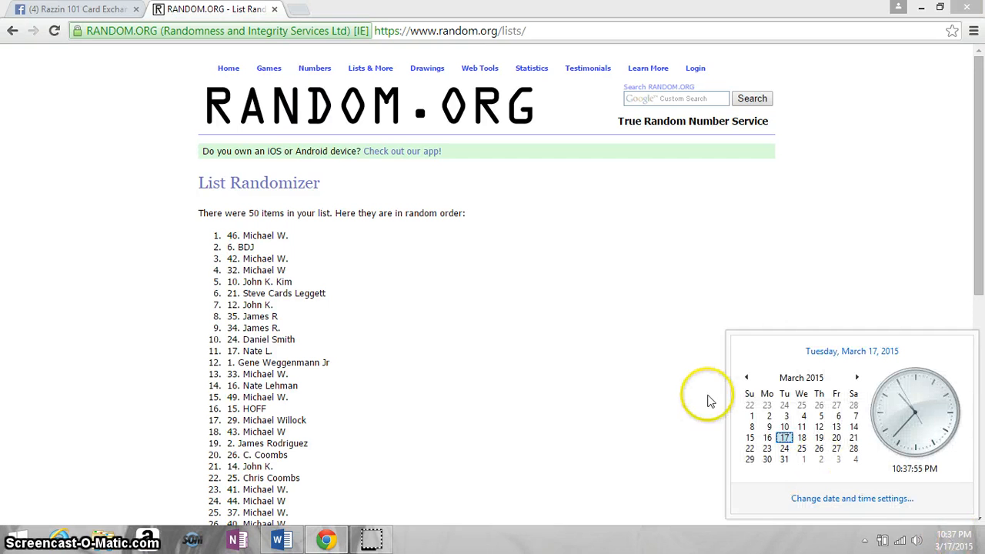
{"action": "mouse_move", "coordinate": [606, 400]}
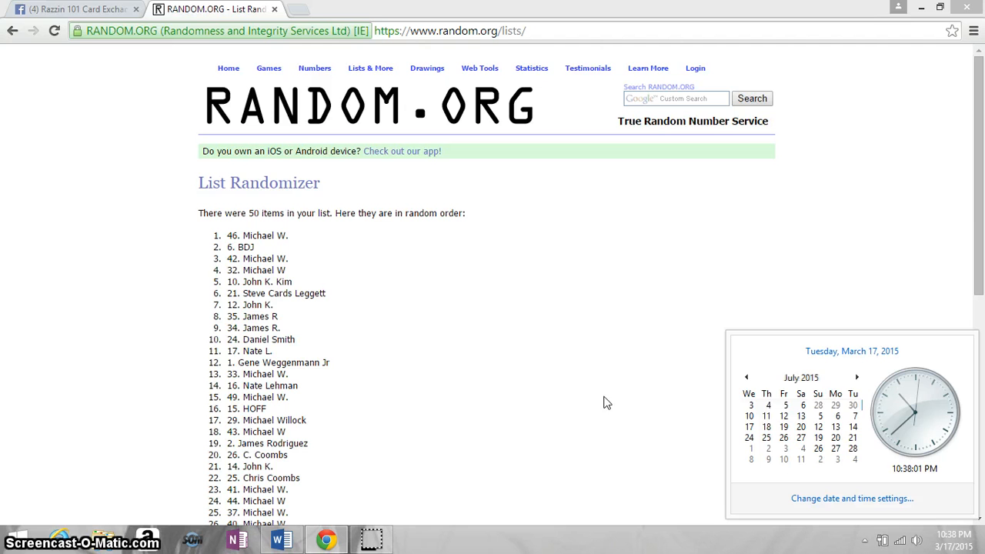
{"action": "left_click", "coordinate": [594, 395]}
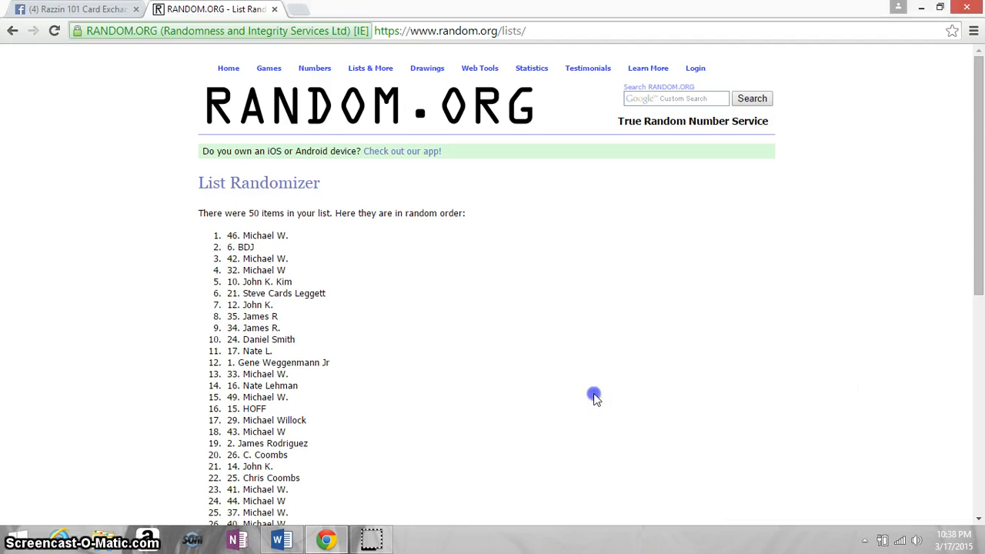
{"action": "scroll", "scroll_direction": "down", "scroll_amount": 3}
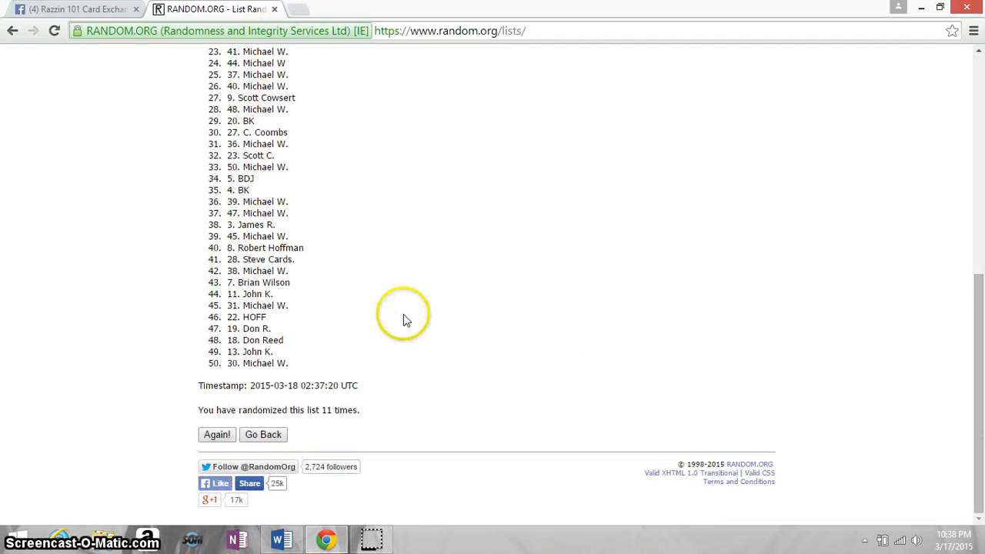
{"action": "left_click", "coordinate": [215, 434]}
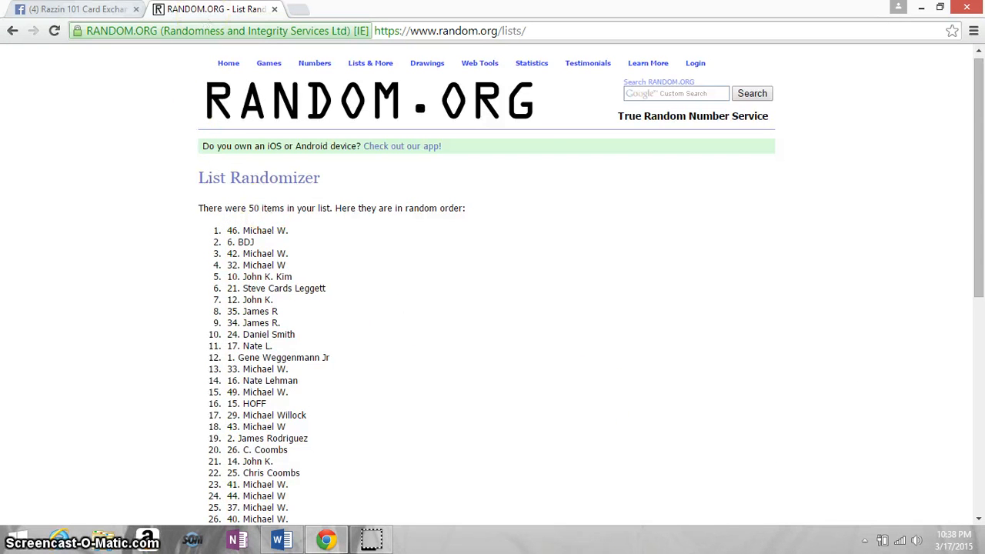
{"action": "left_click", "coordinate": [74, 9]}
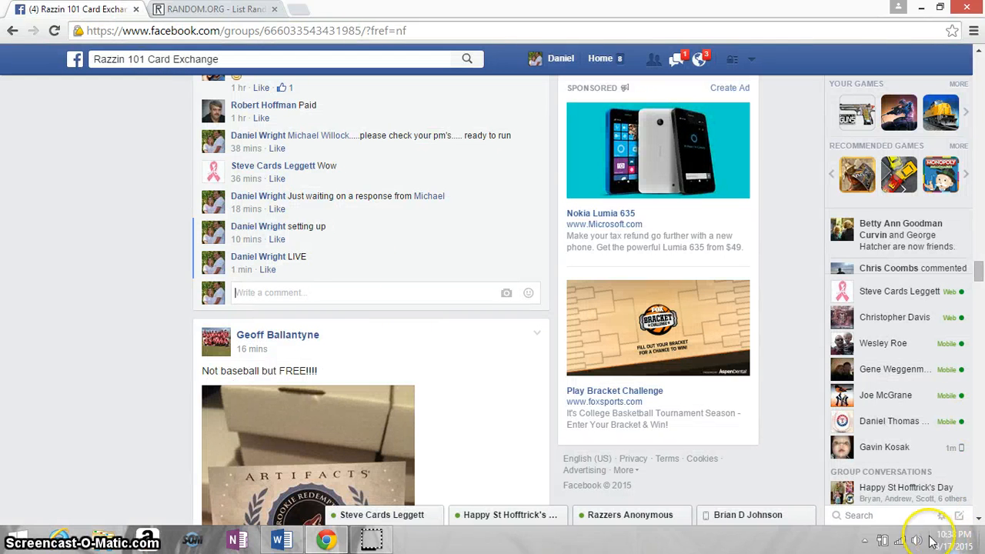
- Enter DONE in the comment box under the LIVE post, not yet posted
{"action": "left_click", "coordinate": [948, 541]}
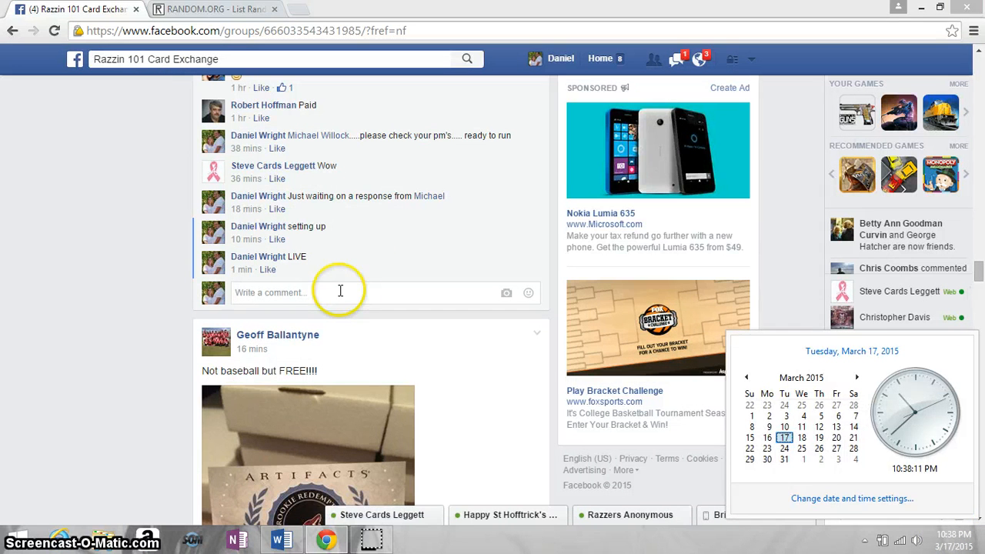
{"action": "type", "text": "DON"}
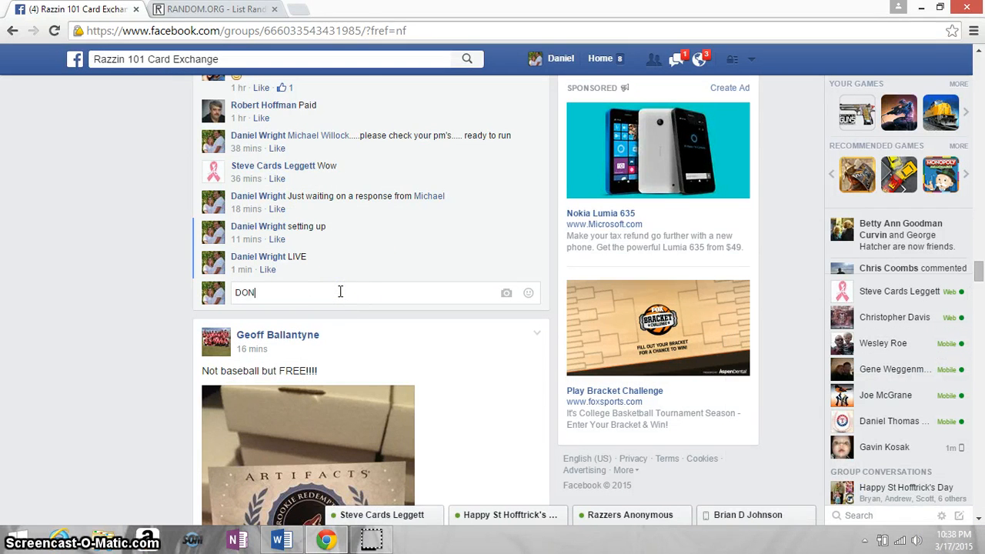
{"action": "type", "text": "E"}
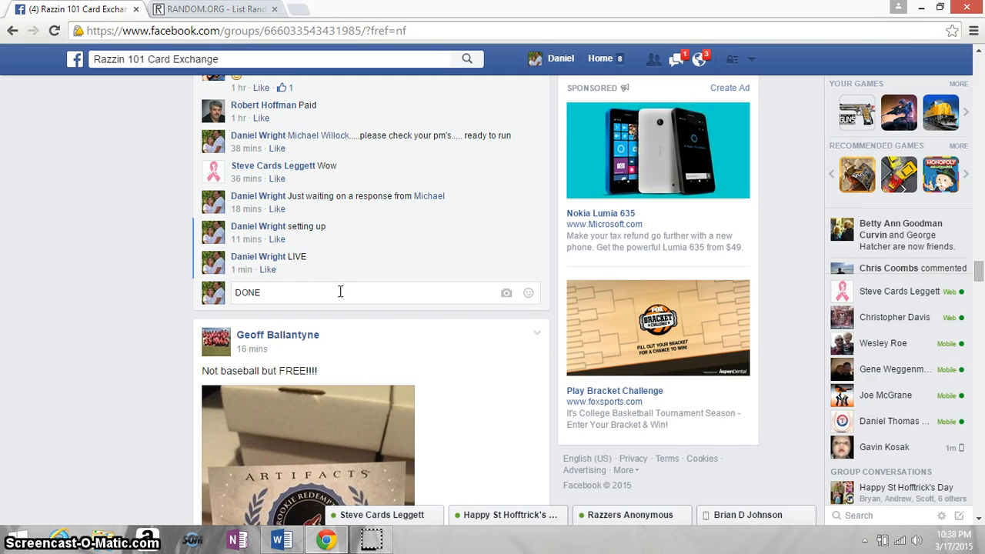